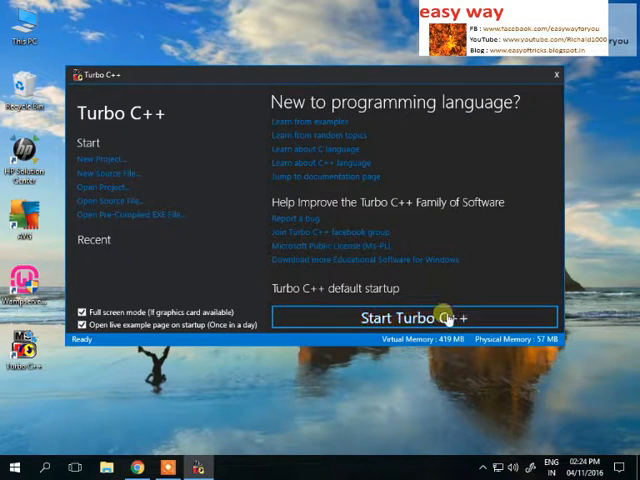
Open the old Turbo C++ editor briefly, exit it, and close the start window
left_click(409, 317)
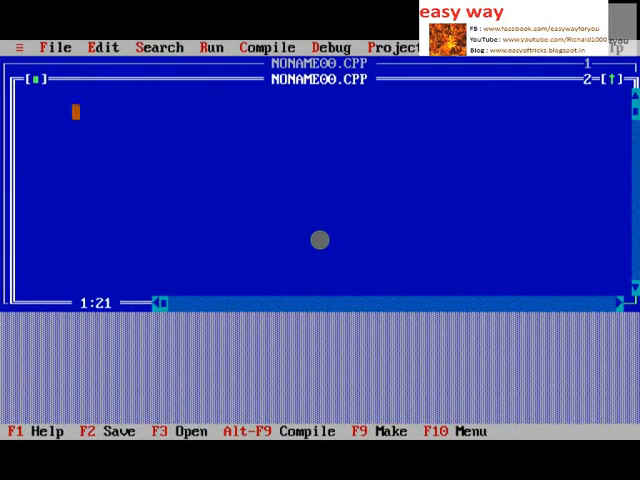
left_click(22, 47)
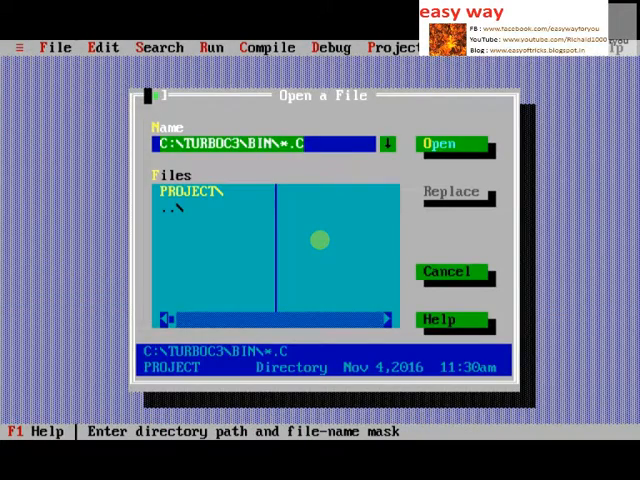
left_click(102, 47)
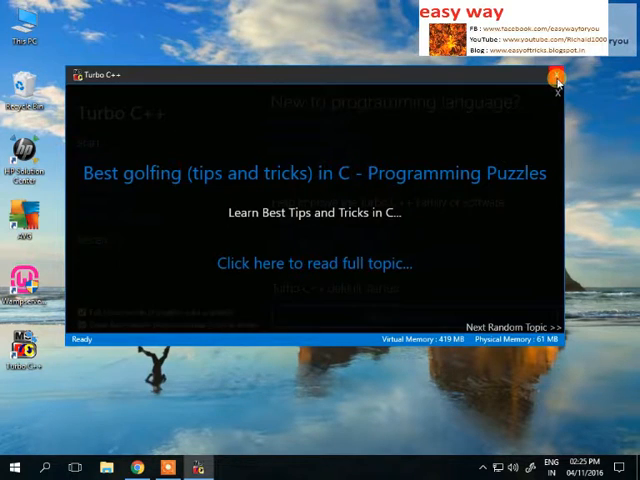
left_click(557, 77)
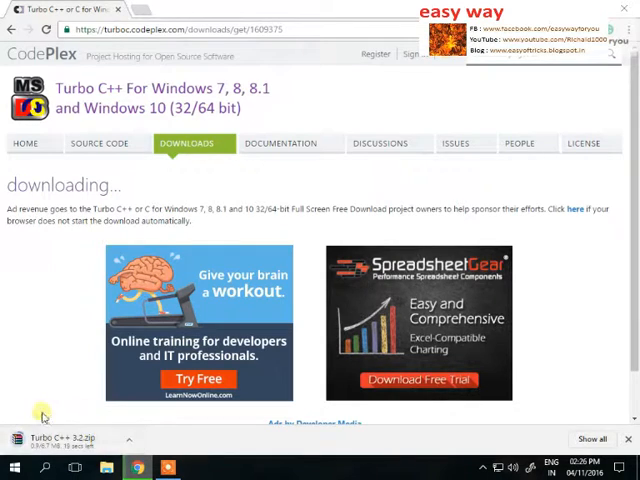
mouse_move(45, 440)
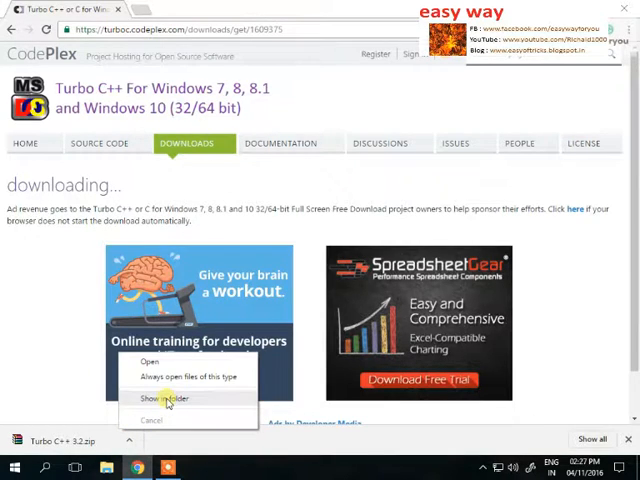
Extract the downloaded Turbo C++ 3.2 zip with WinRAR into the suggested Turbo C++ 3.2 folder
left_click(163, 398)
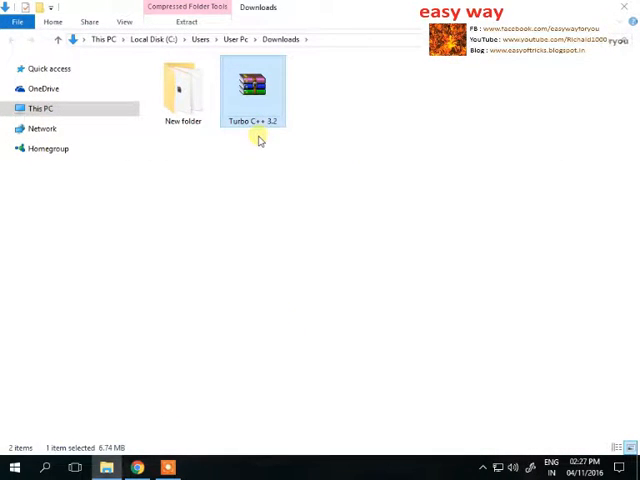
right_click(252, 90)
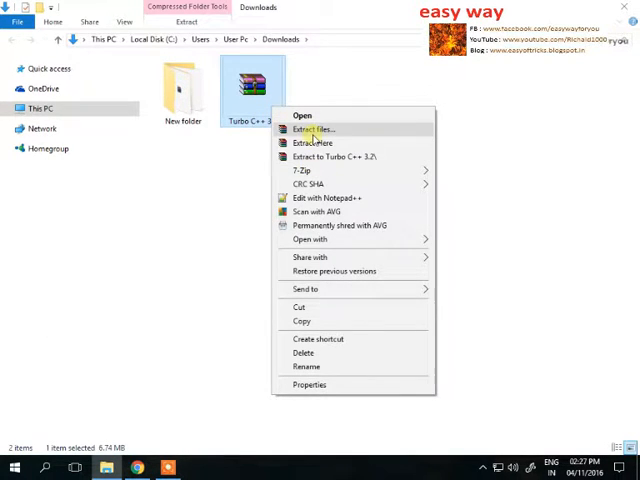
left_click(314, 129)
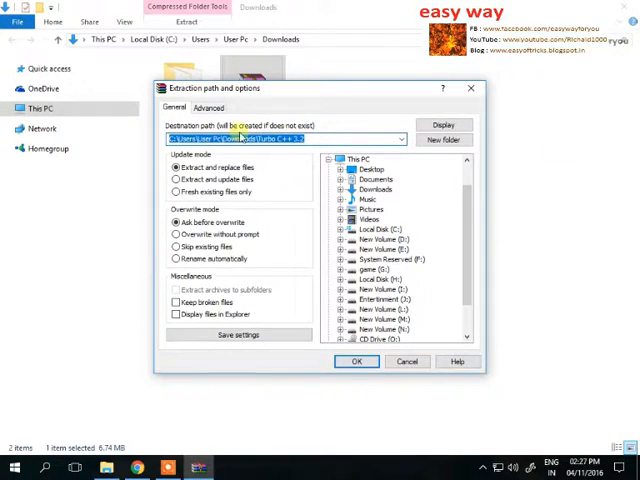
left_click(356, 361)
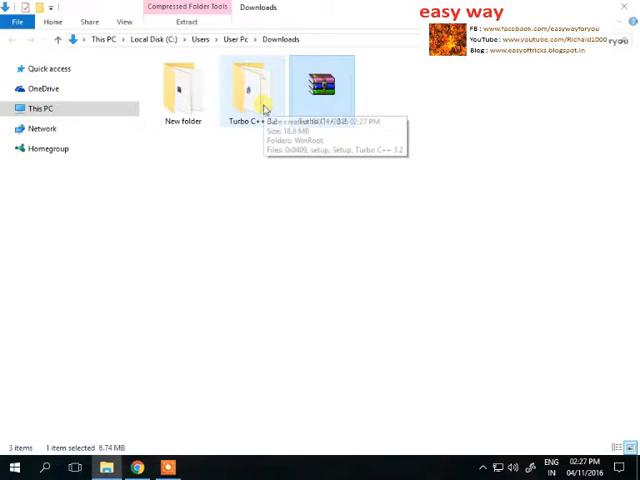
Run Turbo C++ 3.2.msi from the extracted folder and remove the installed Turbo C++
double_click(249, 90)
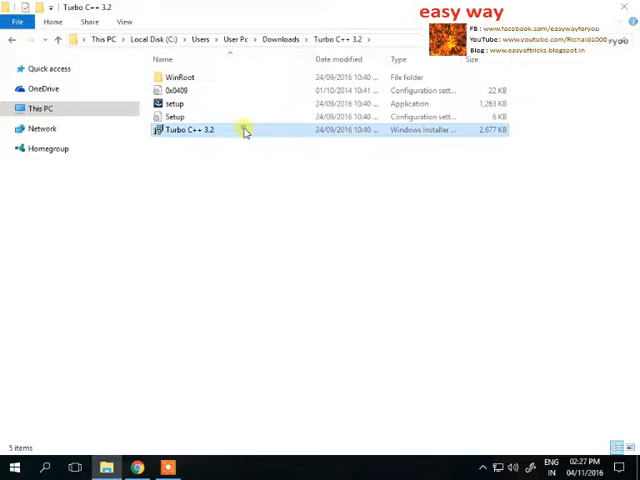
left_click(188, 130)
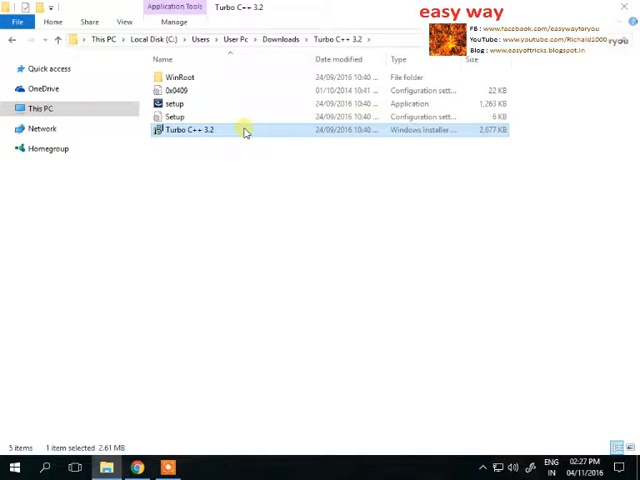
double_click(188, 130)
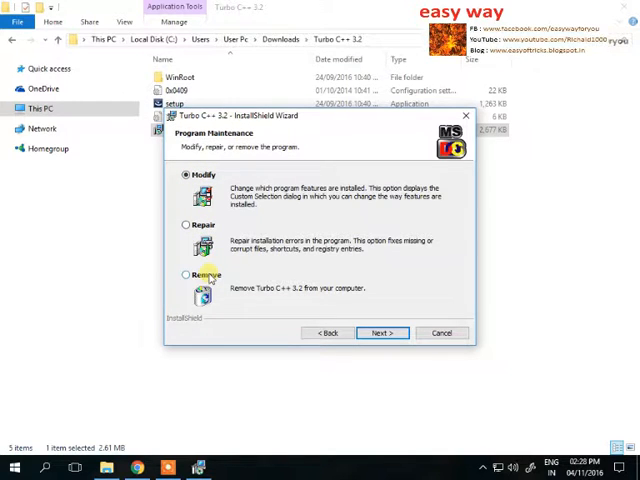
left_click(382, 332)
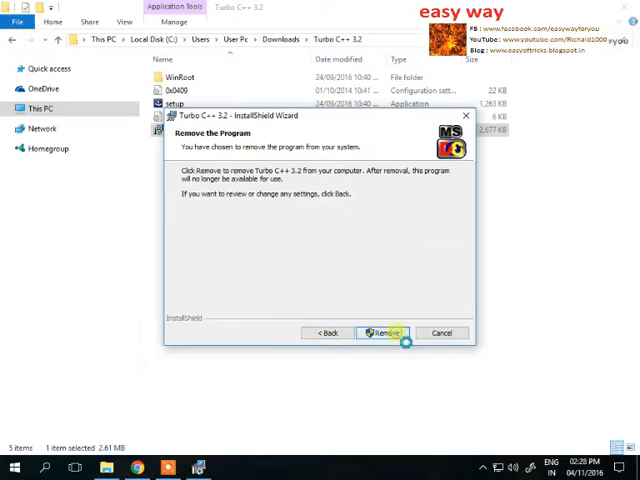
left_click(382, 332)
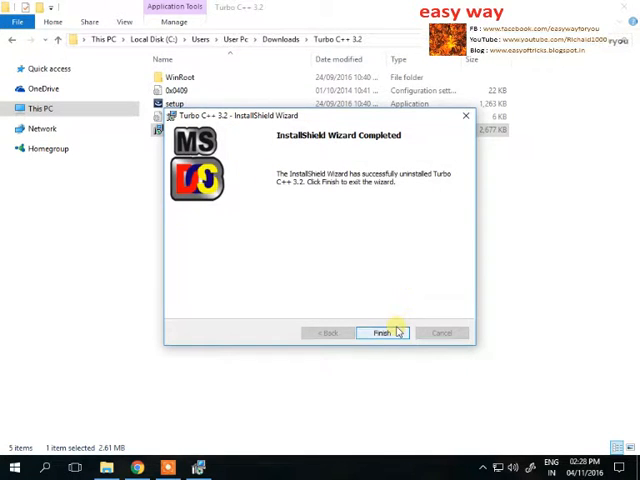
left_click(380, 332)
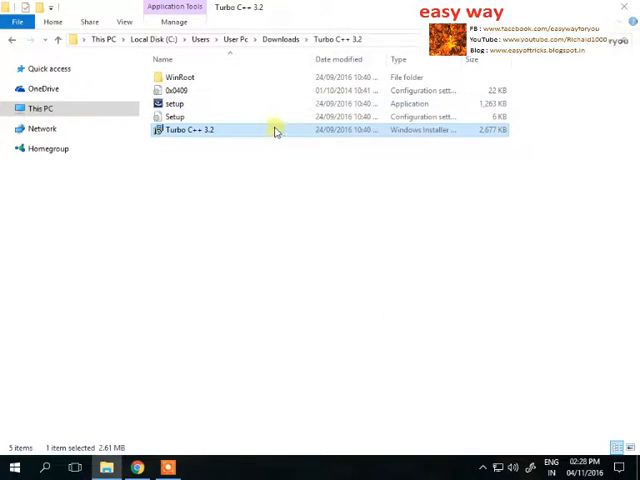
mouse_move(276, 130)
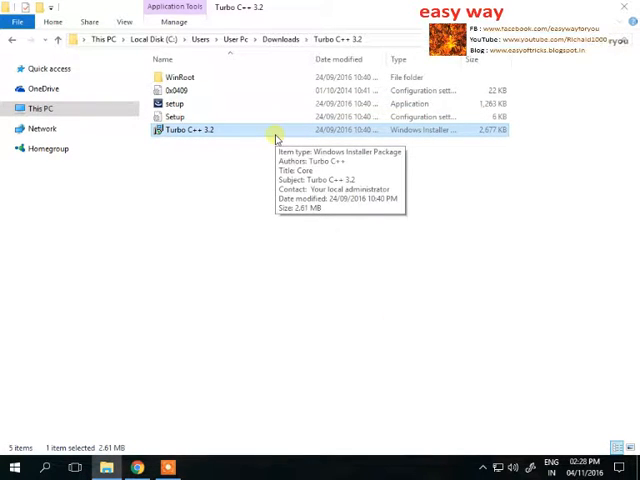
Run Turbo C++ 3.2.msi again to install it, finishing with Launch the program checked
double_click(188, 130)
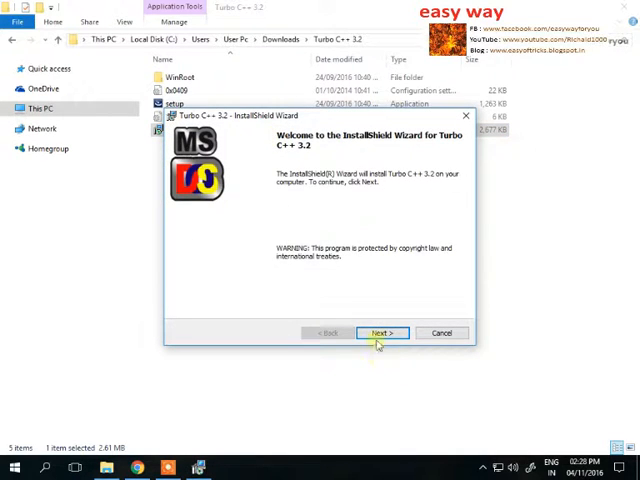
left_click(382, 332)
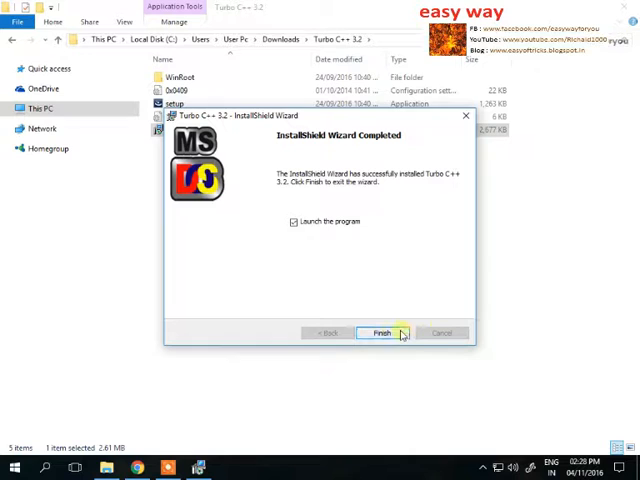
left_click(380, 333)
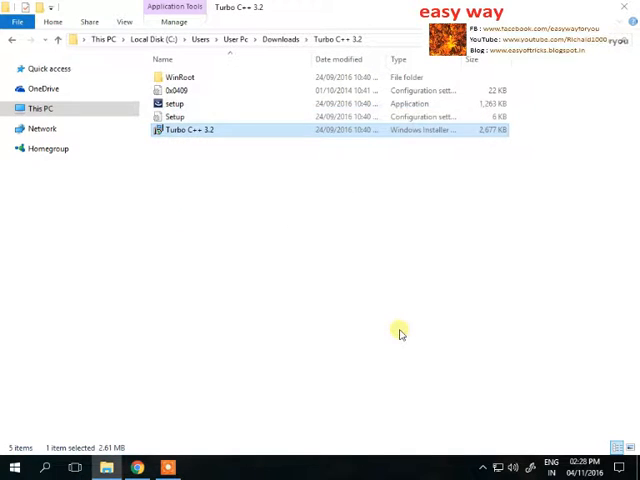
double_click(189, 130)
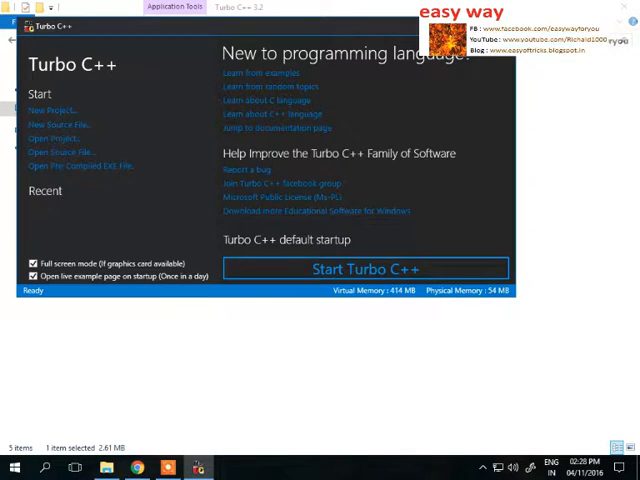
mouse_move(378, 268)
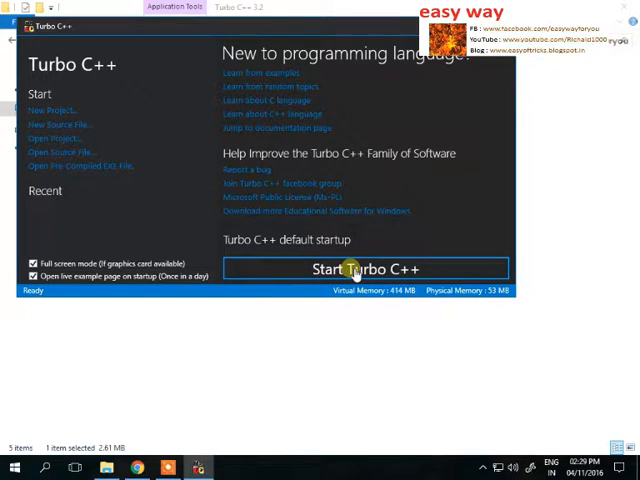
Start Turbo C++ from the launcher to open the DOS-style editor
left_click(367, 269)
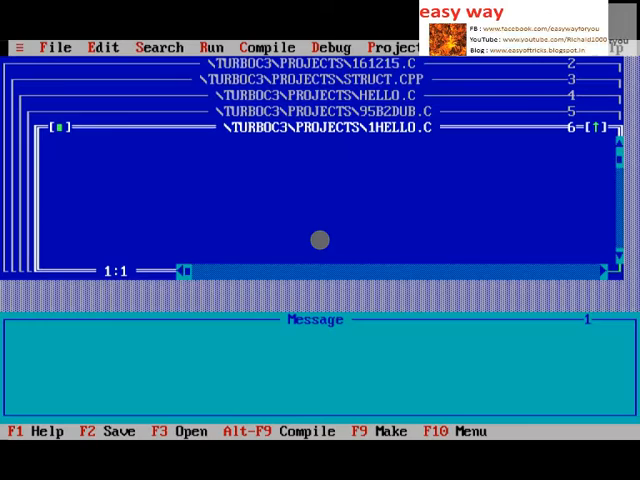